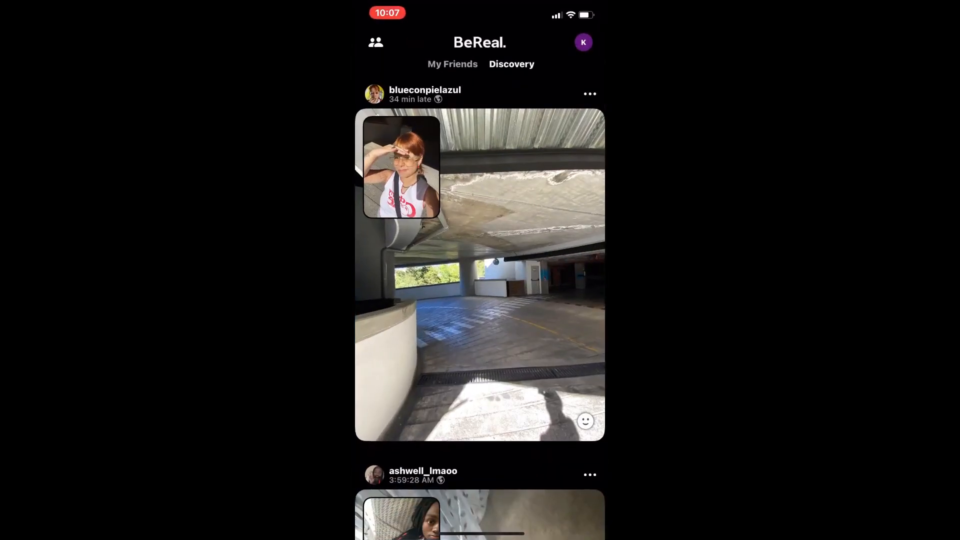
Go to your own profile page from the feed via the avatar.
left_click(583, 42)
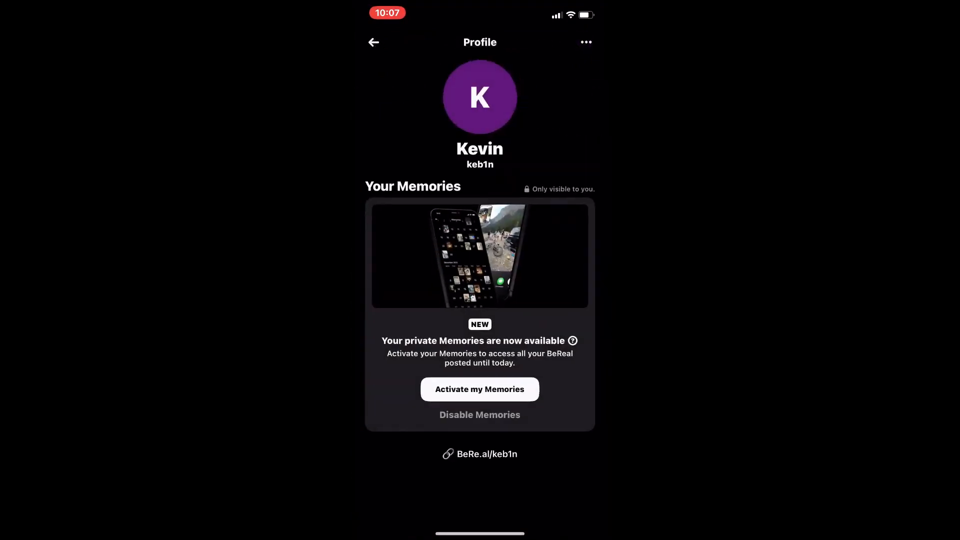
Replace the full name Kevin with John in Edit Profile and save it.
left_click(585, 42)
type("John")
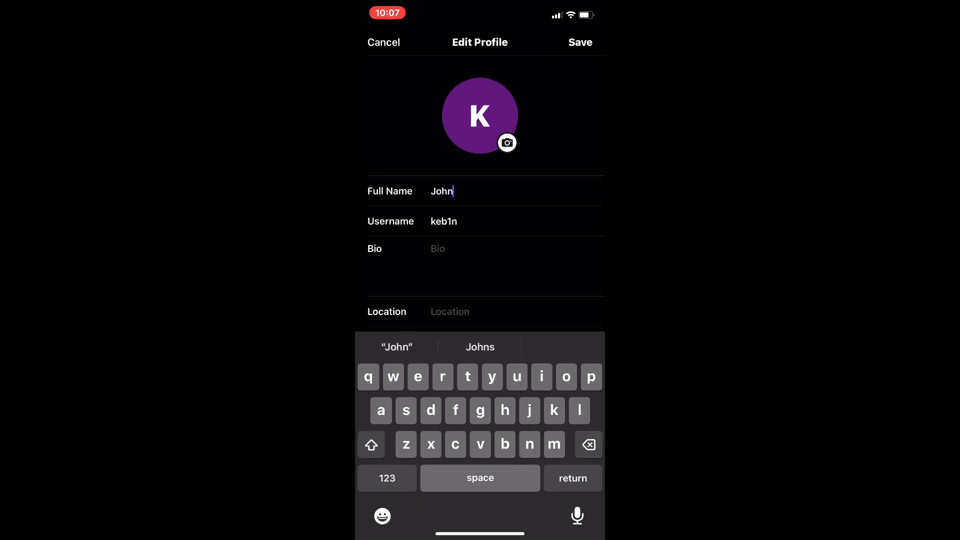
left_click(579, 42)
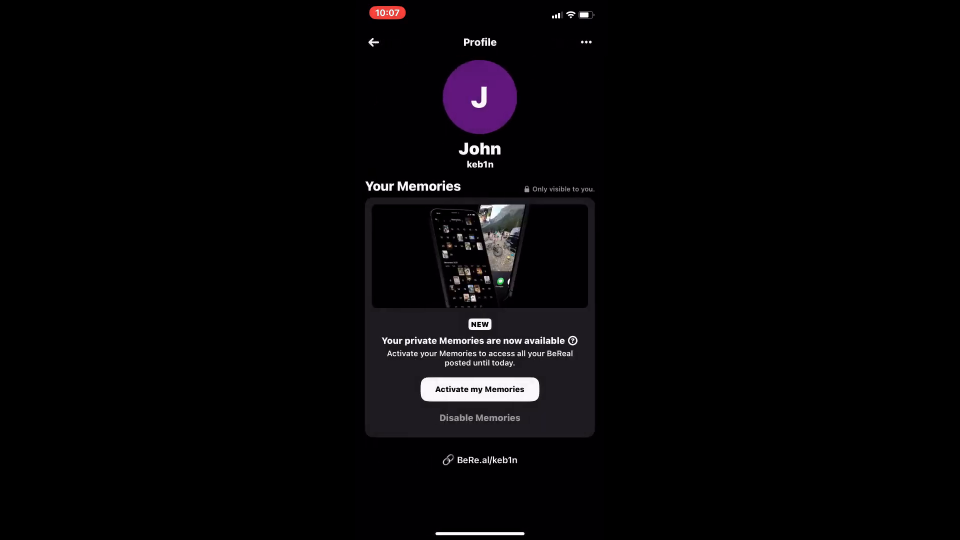